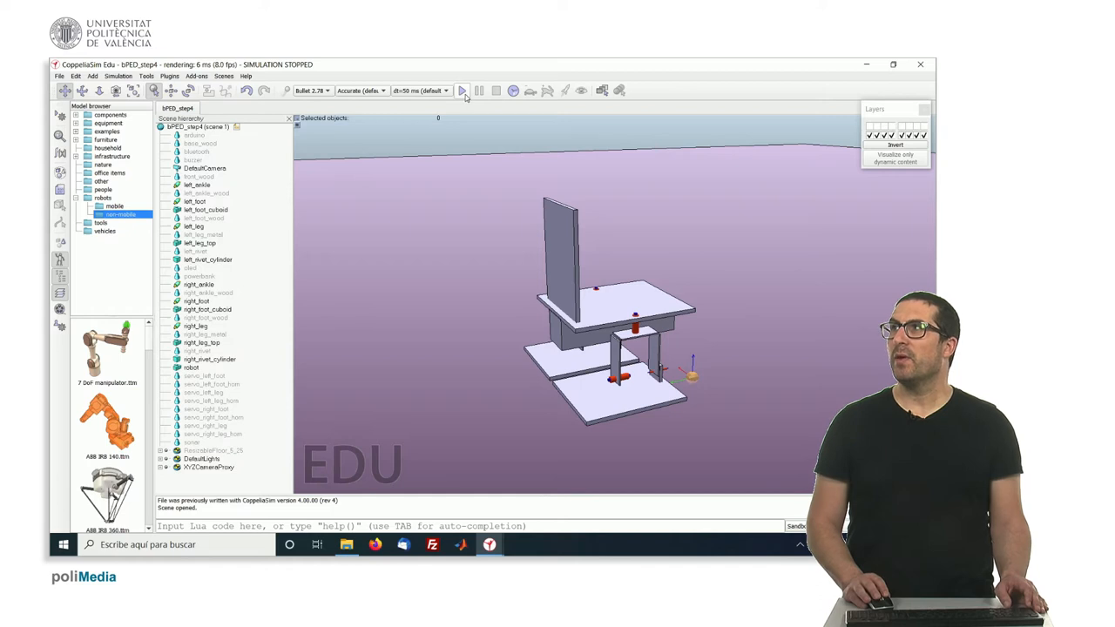
- Run the simulation briefly to test the robot, then stop it to restore the scene
left_click(464, 91)
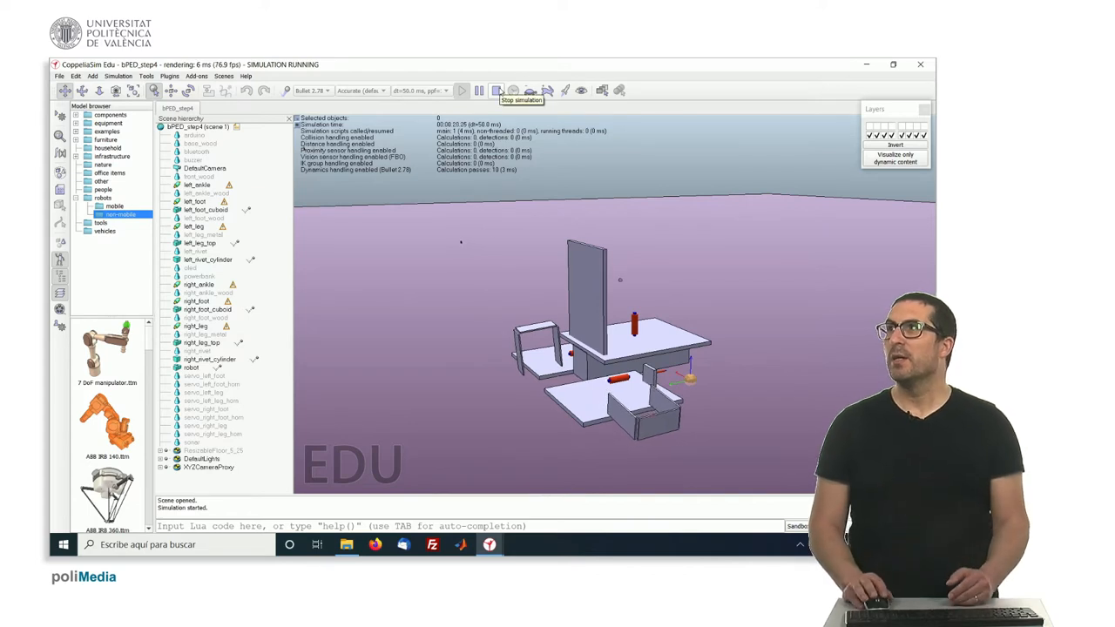
left_click(496, 91)
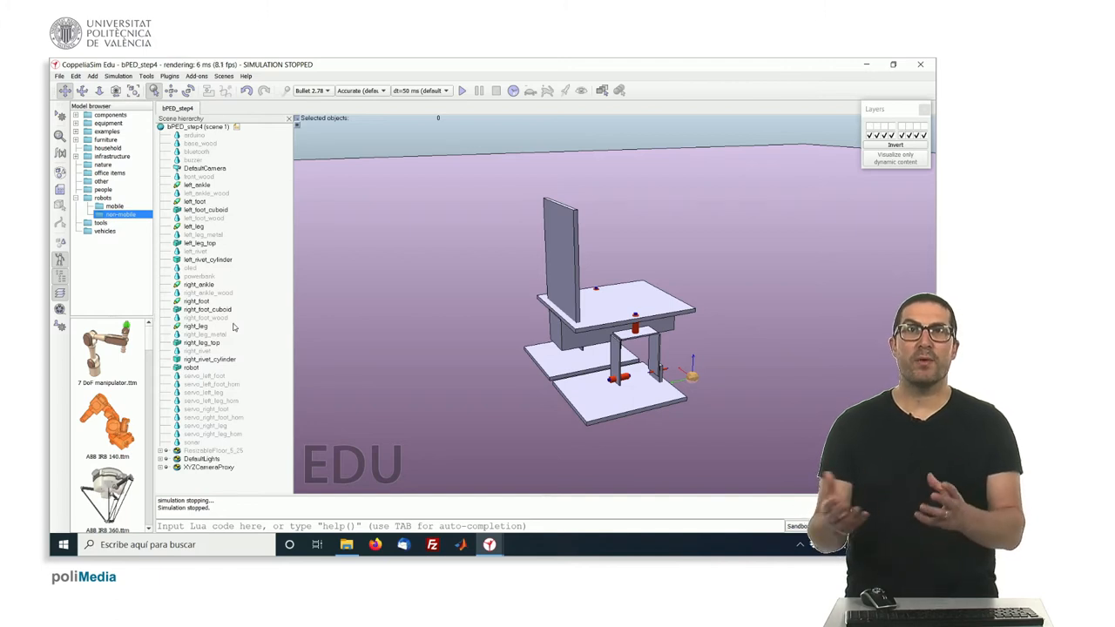
mouse_move(530, 317)
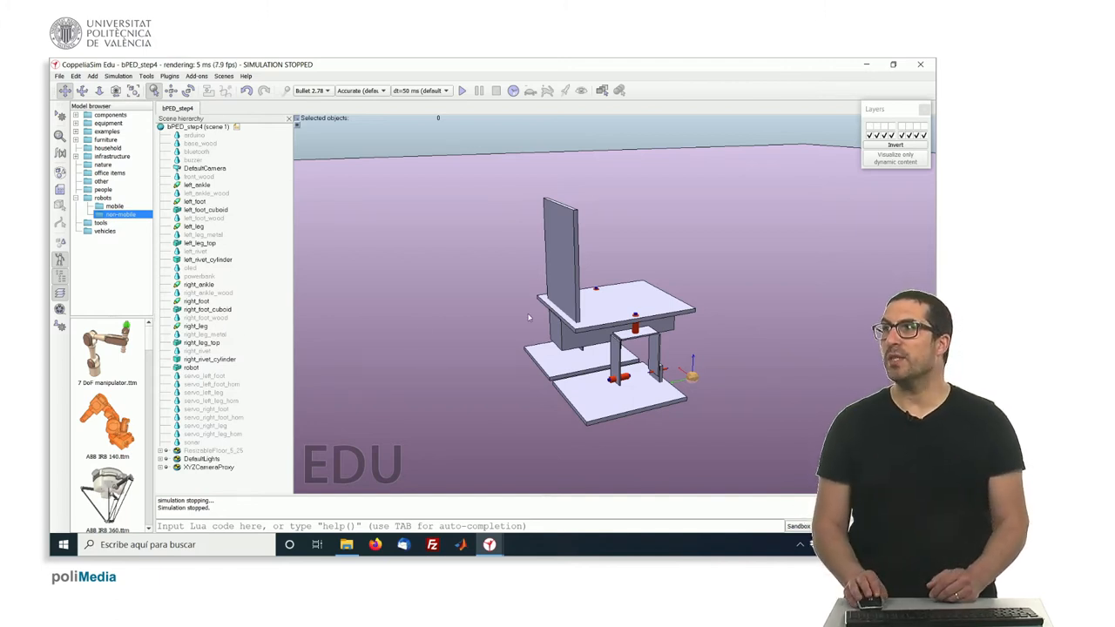
- Nest arduino, base_wood and buzzer as children of the robot object
left_click(191, 366)
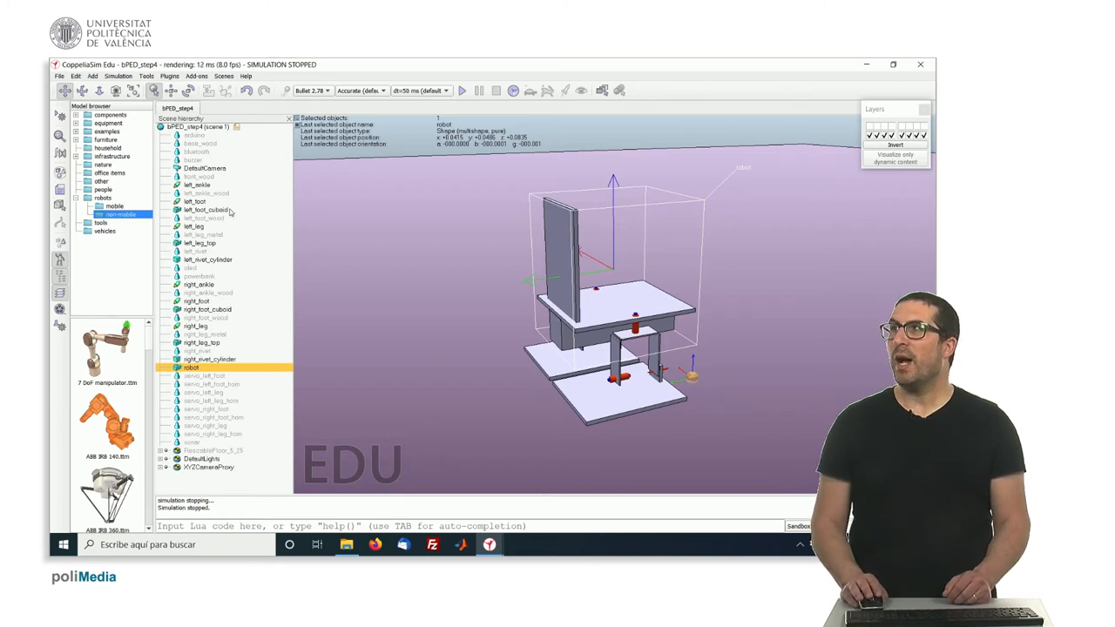
left_click(194, 136)
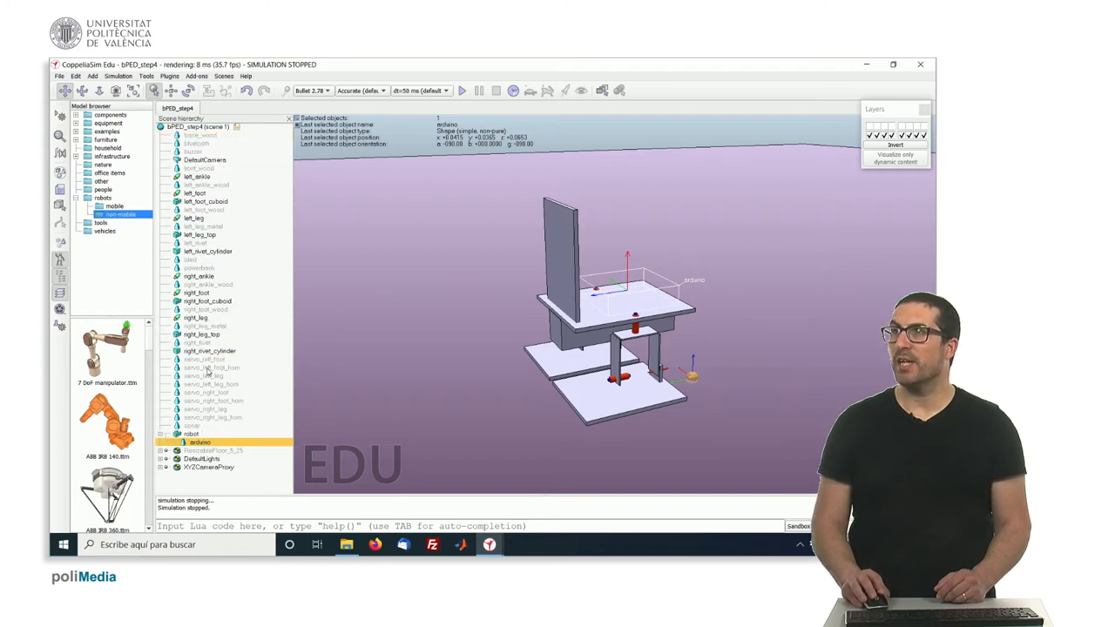
left_click(209, 284)
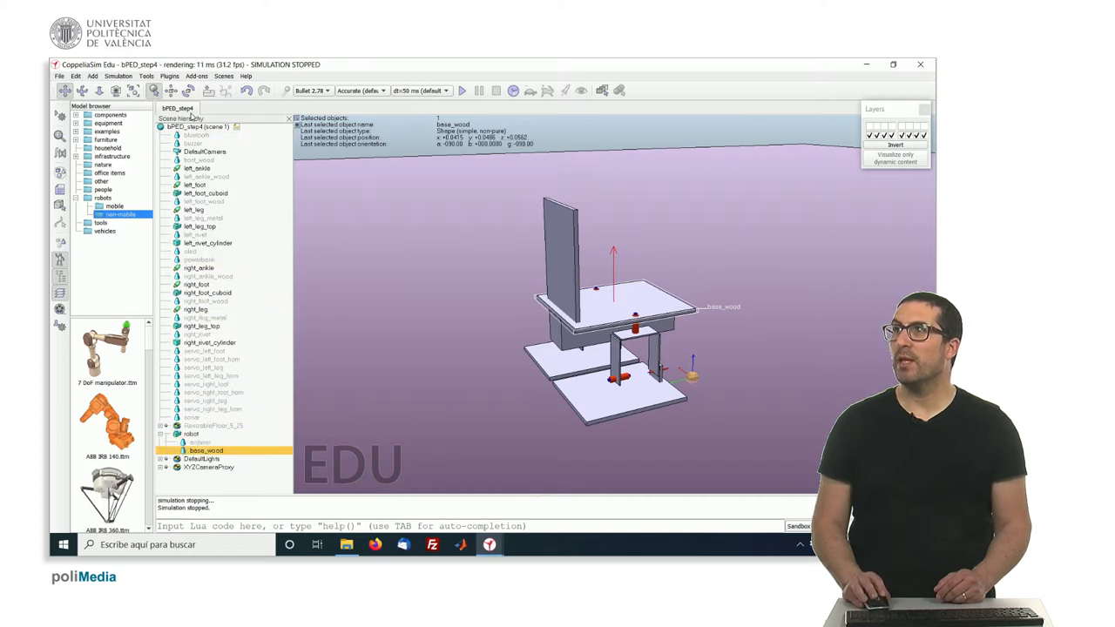
left_click(205, 436)
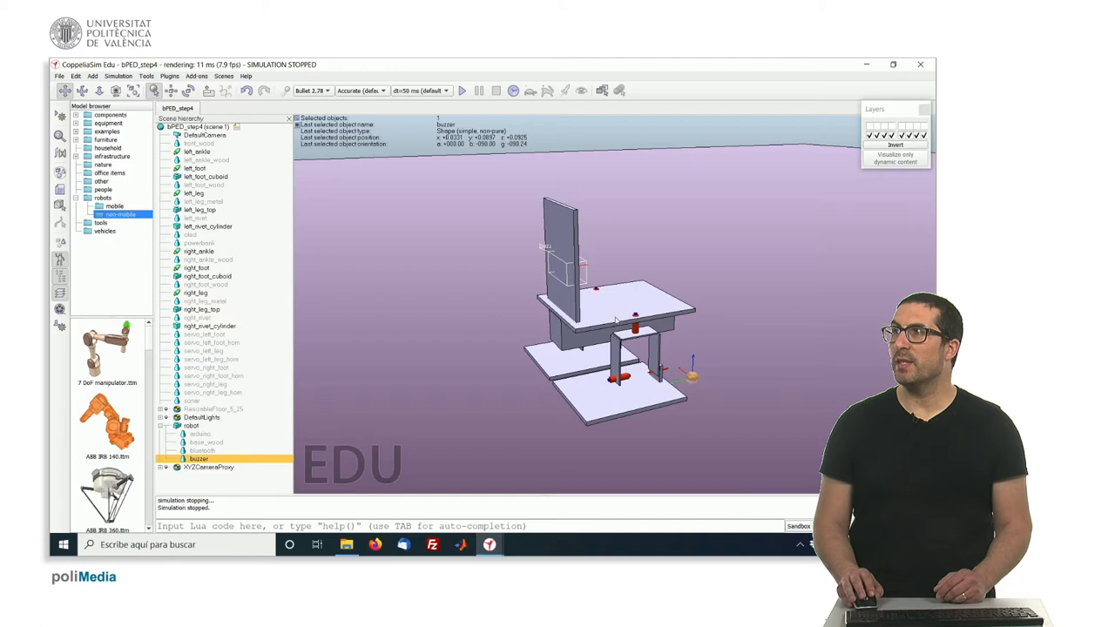
- Nest front_wood and servo_right_leg under the robot object as well
left_click(190, 425)
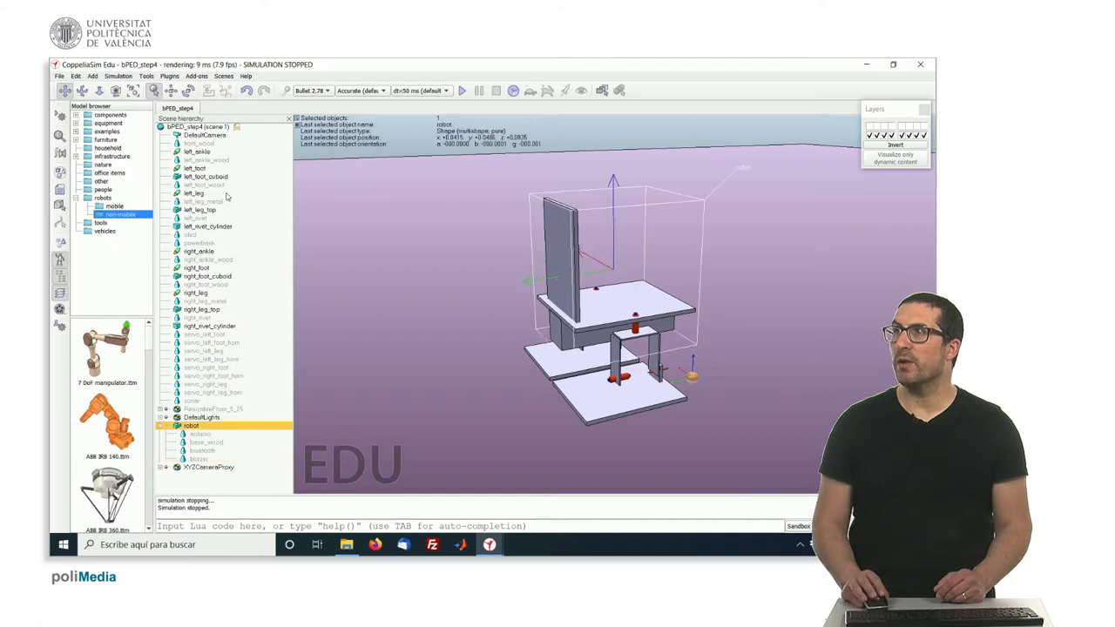
left_click(198, 142)
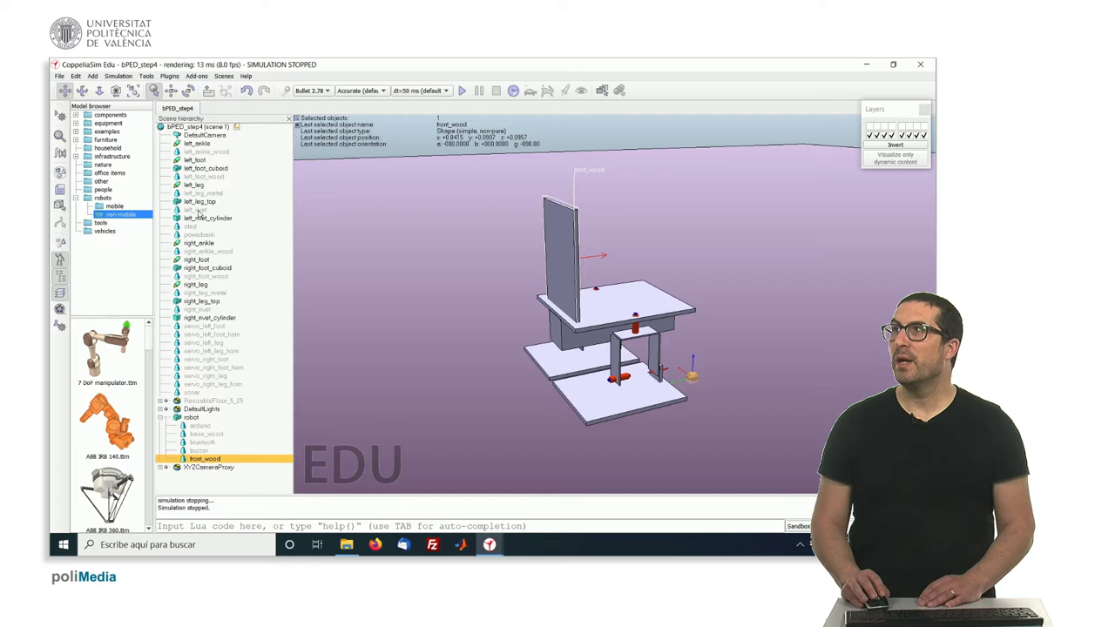
mouse_move(190, 329)
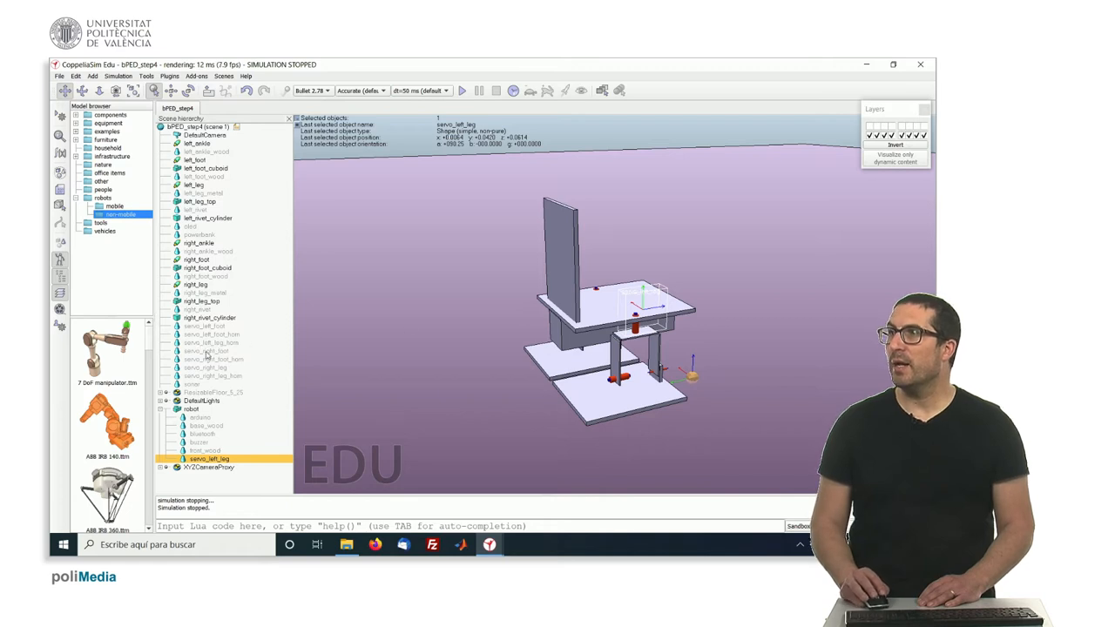
mouse_move(184, 372)
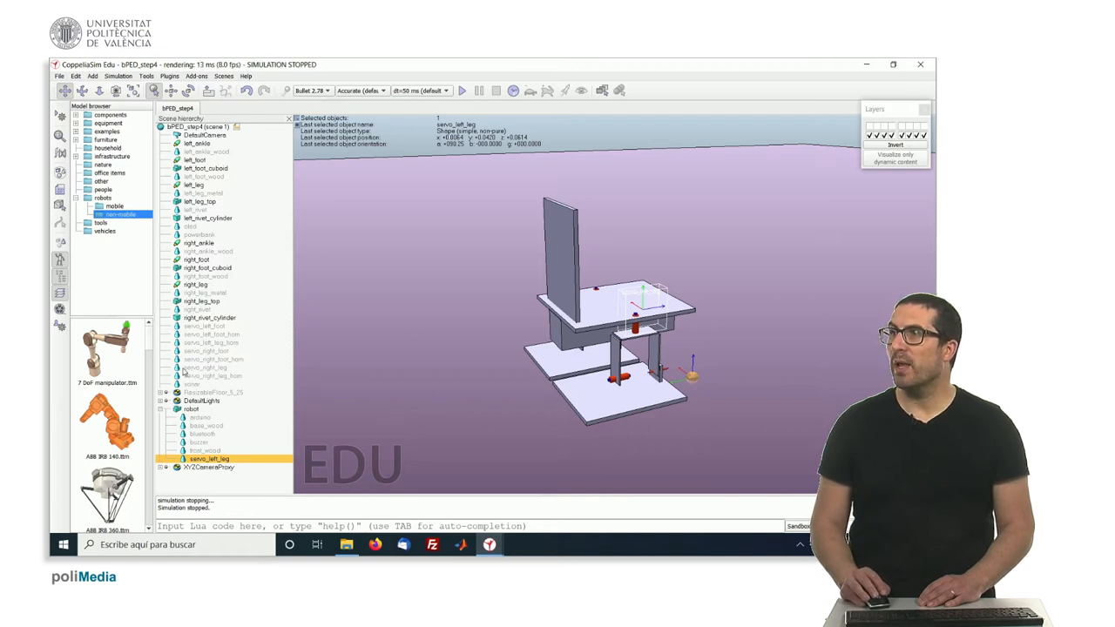
left_click(209, 408)
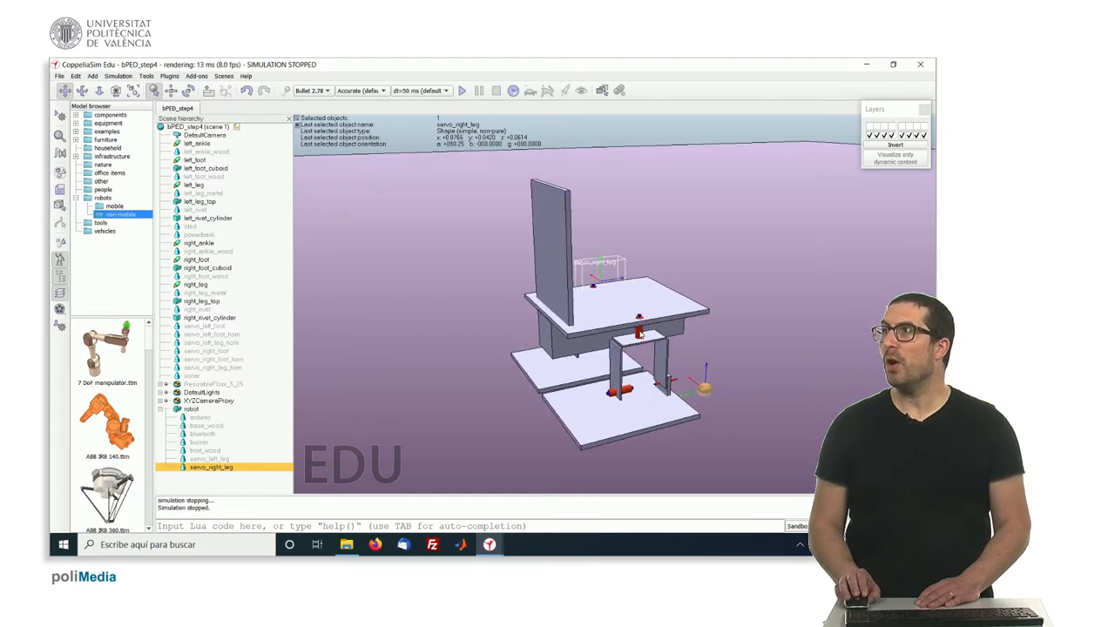
- Place the left_leg and right_leg joints under robot, with left_leg_top under left_leg
left_click(195, 184)
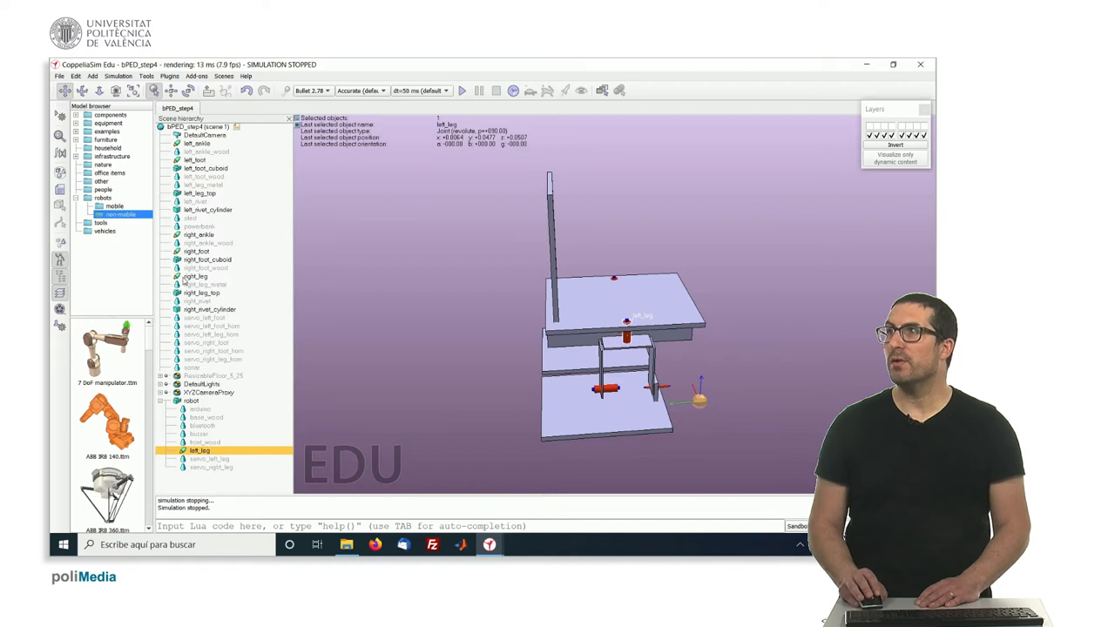
left_click(202, 338)
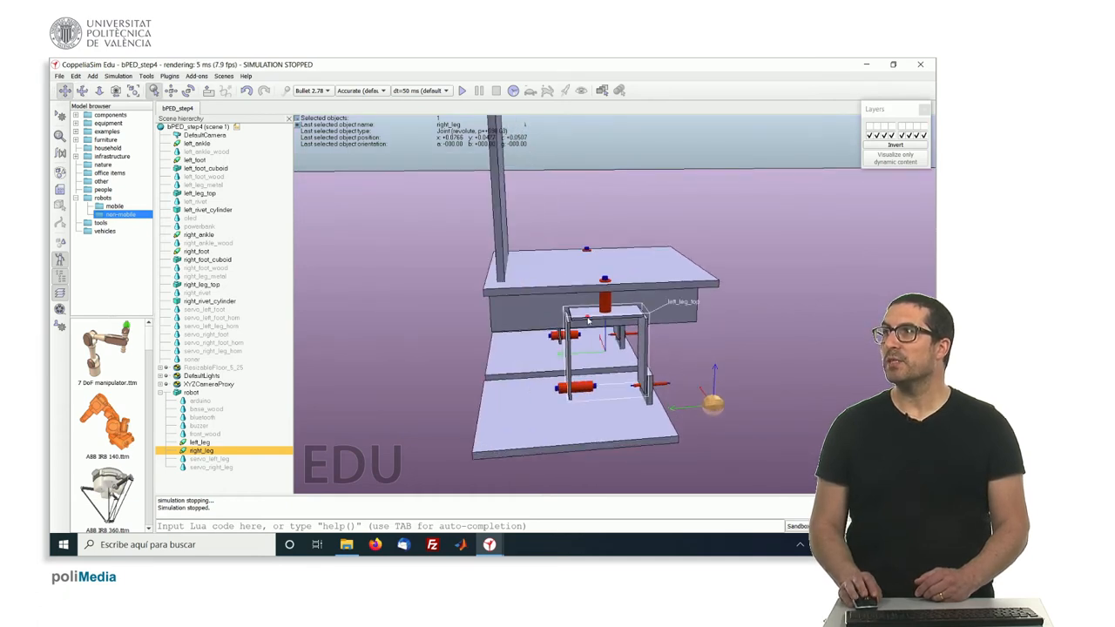
left_click(200, 192)
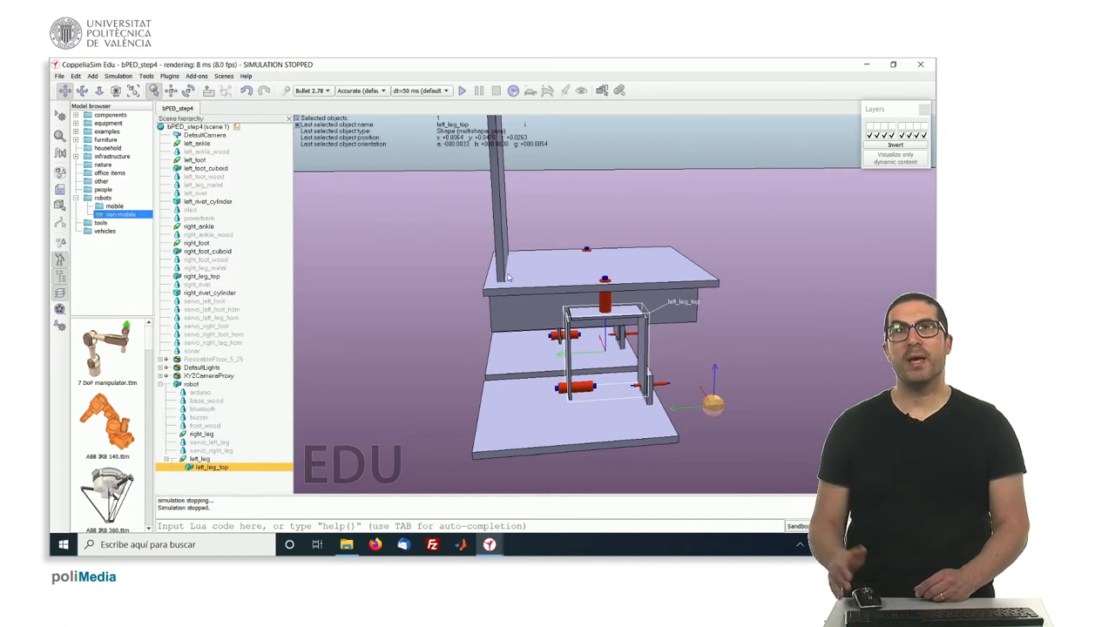
mouse_move(549, 278)
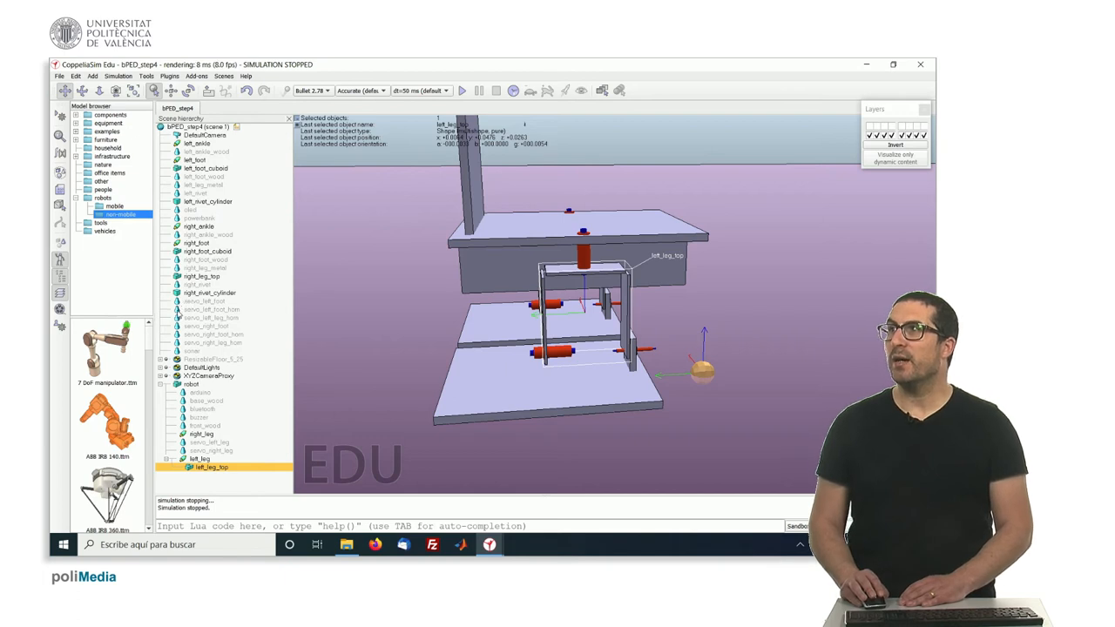
- Nest servo_left_foot_horn, servo_left_leg_horn and left_leg_metal under left_leg_top
left_click(213, 310)
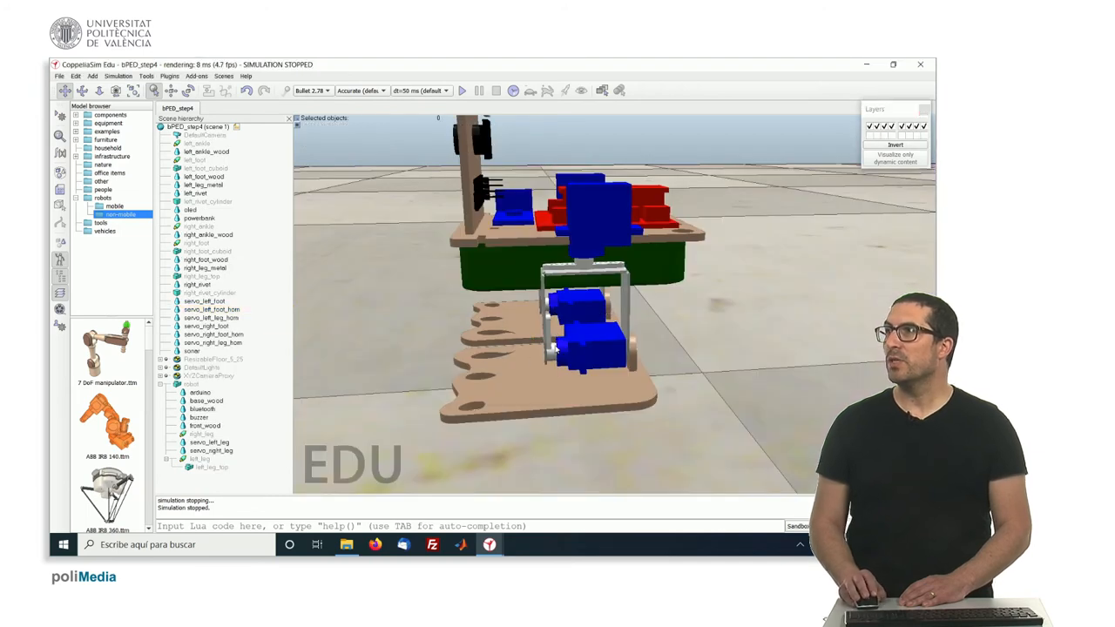
left_click(210, 310)
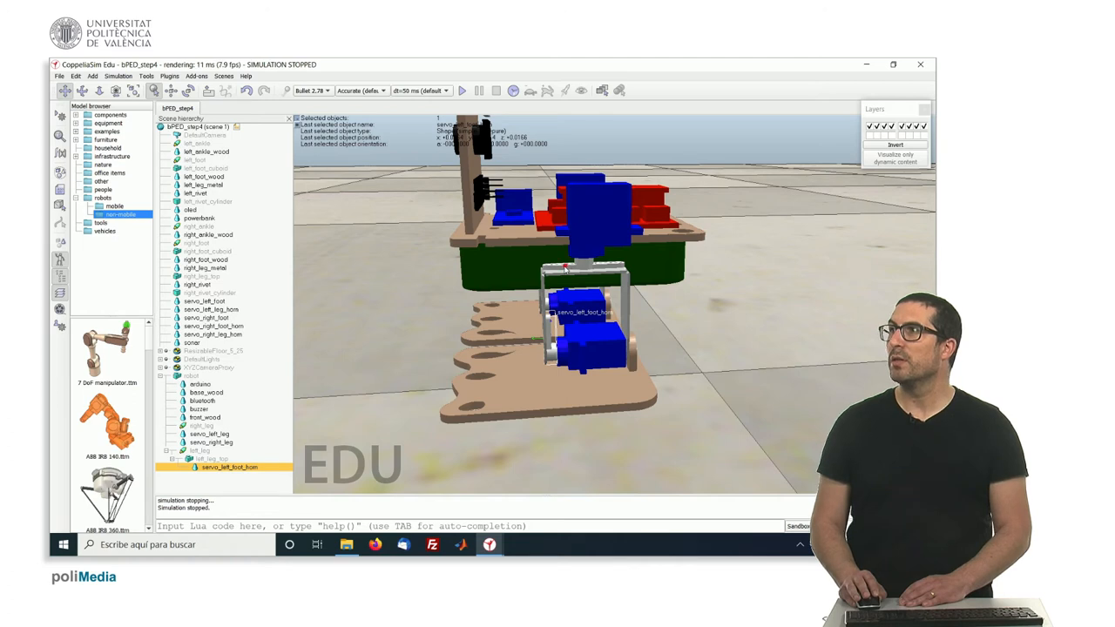
left_click(225, 400)
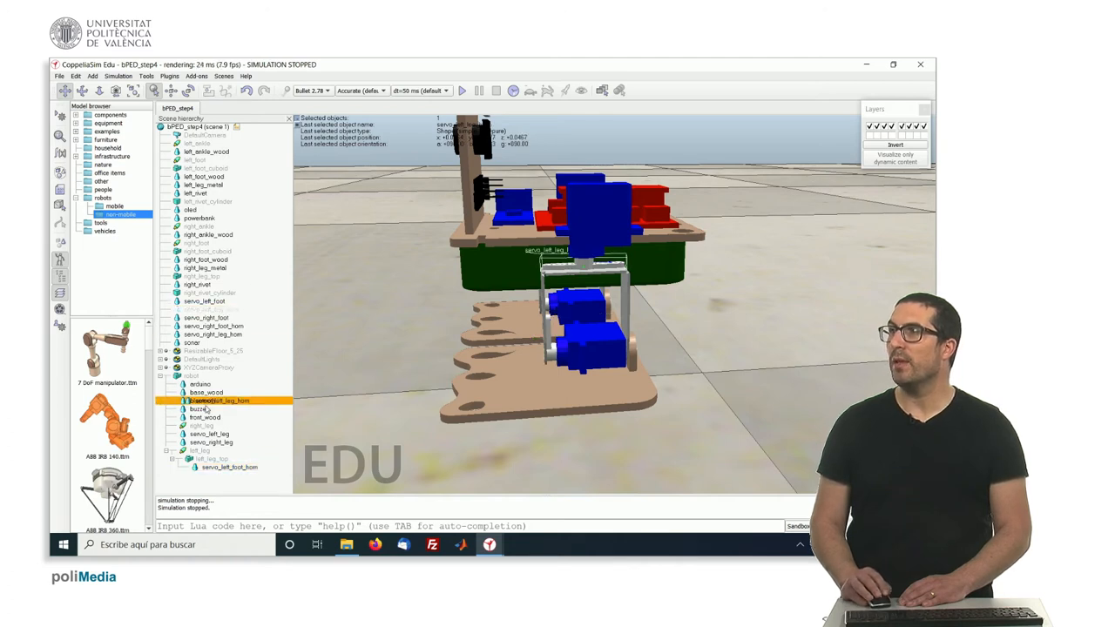
left_click(209, 442)
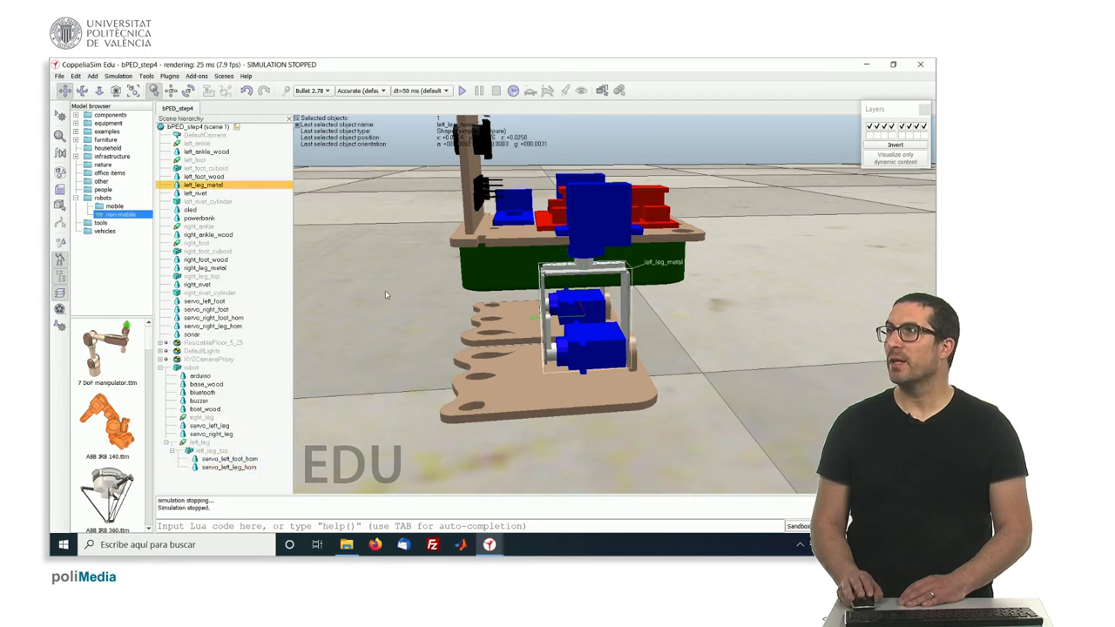
left_click(196, 191)
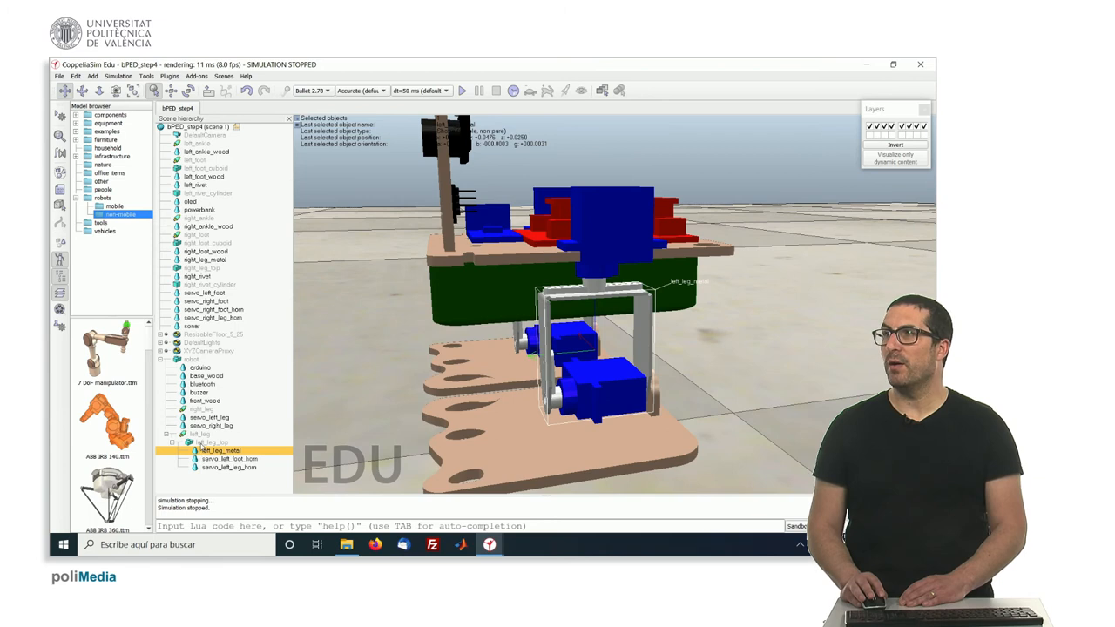
left_click(213, 443)
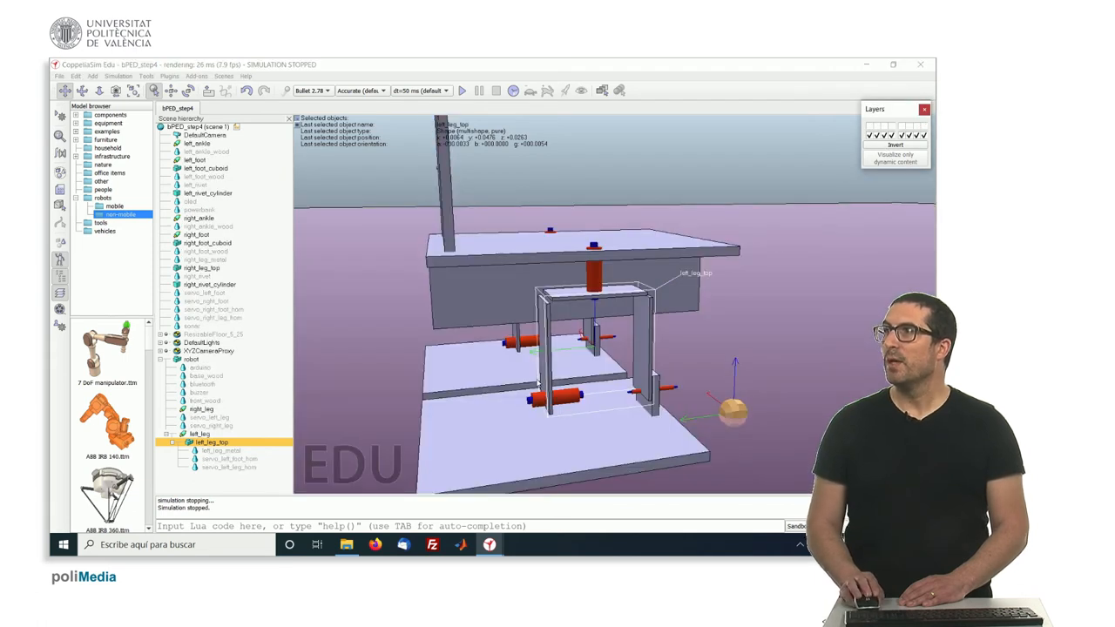
- Move left_foot under the left leg and check the resulting left leg branch
left_click(195, 160)
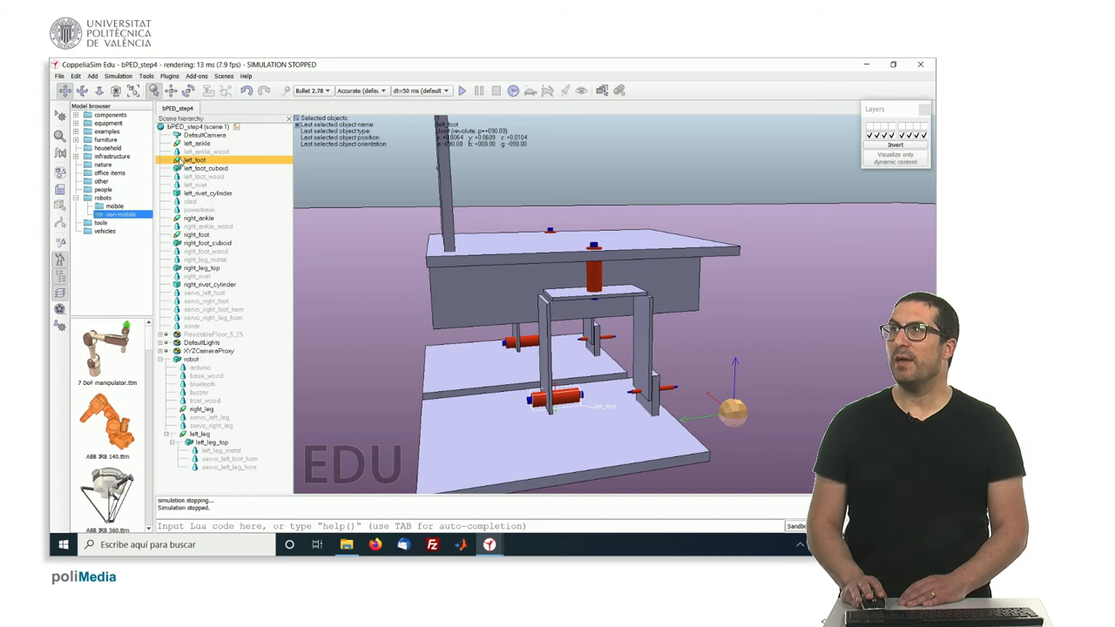
left_click(213, 442)
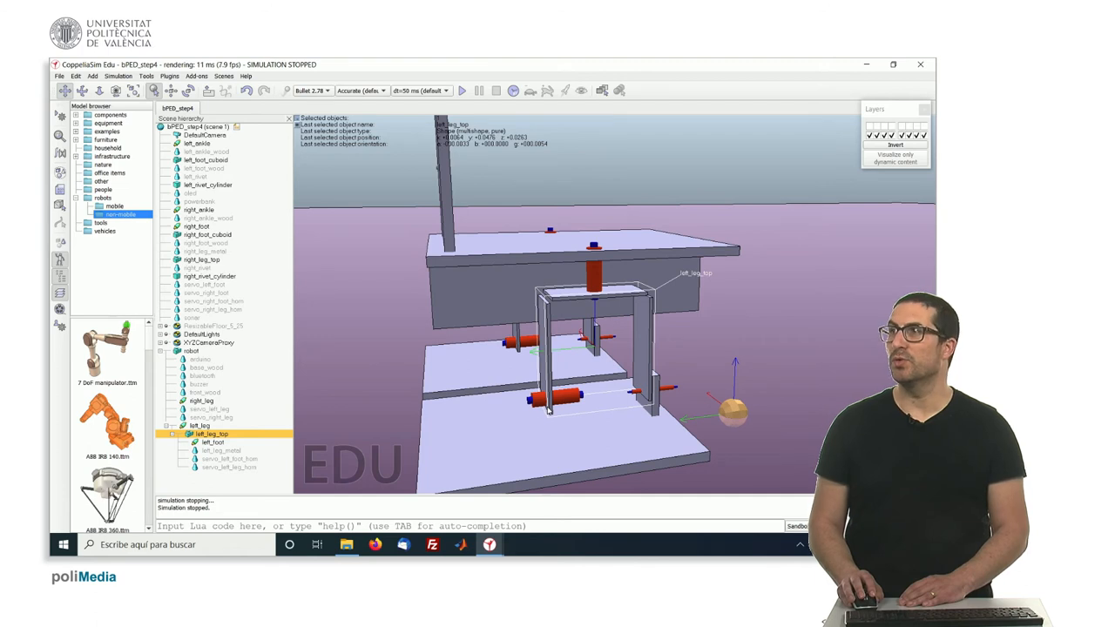
left_click(213, 443)
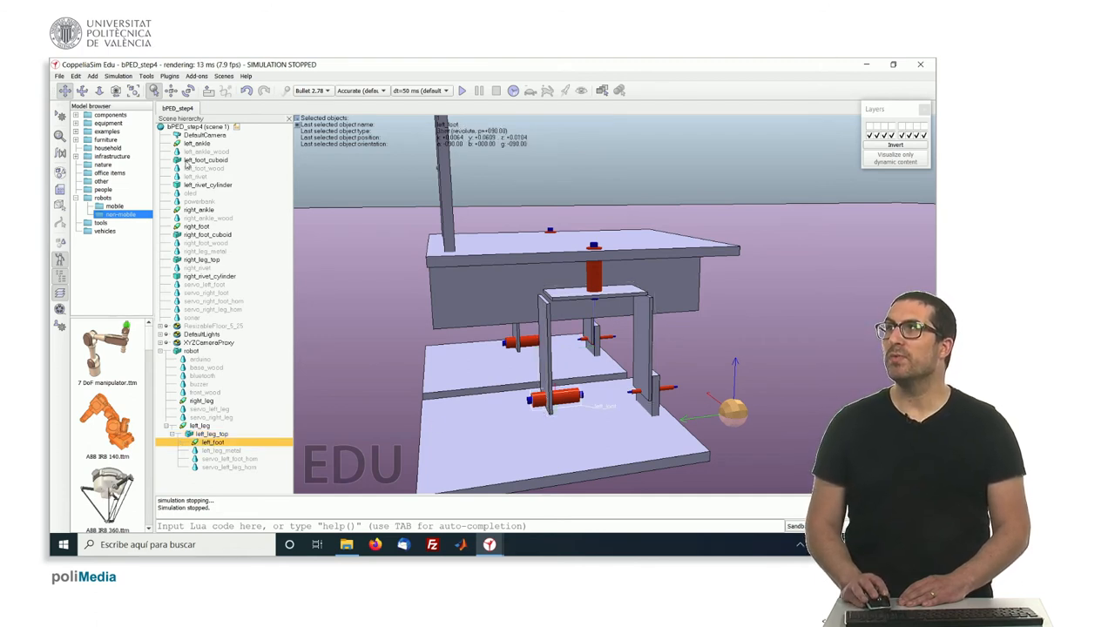
left_click(205, 160)
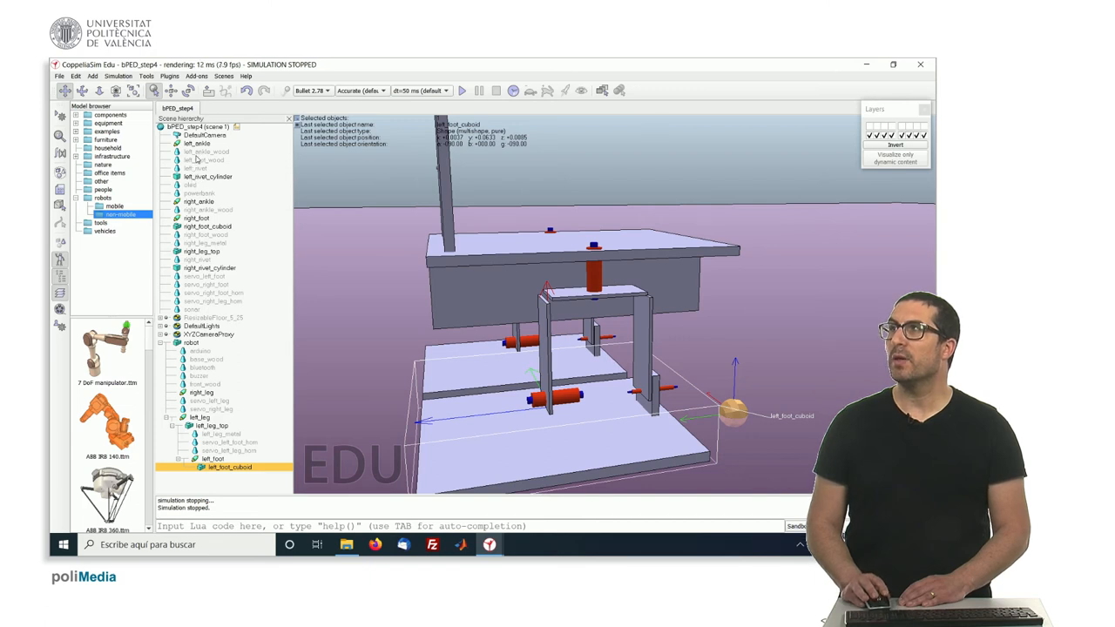
- Nest servo_left_foot and the left foot wood piece under left_foot_cuboid
left_click(205, 233)
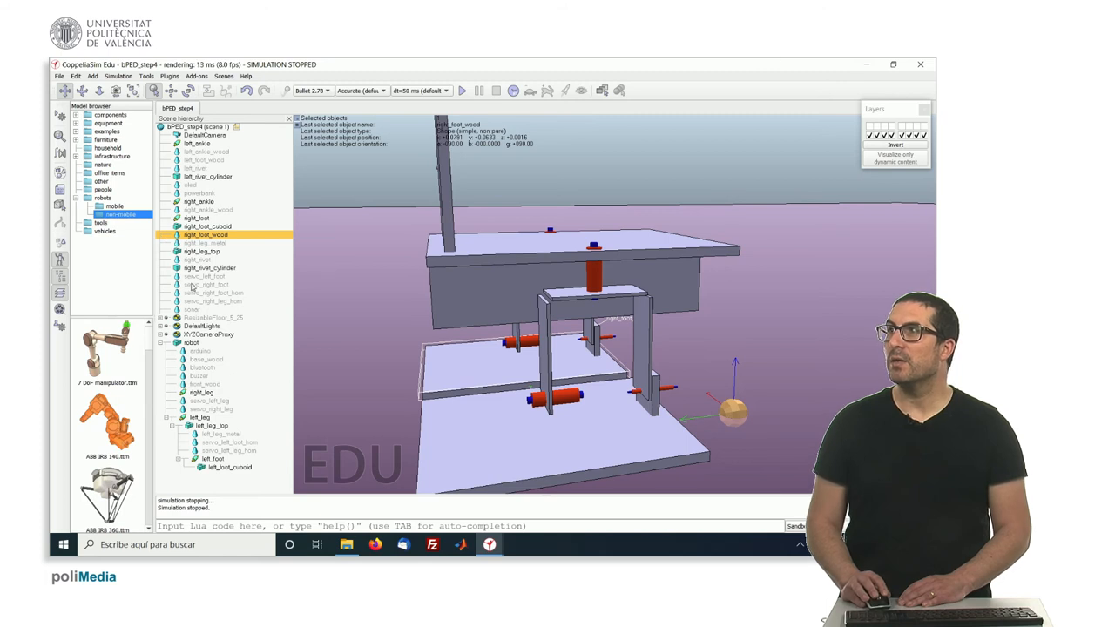
left_click(205, 275)
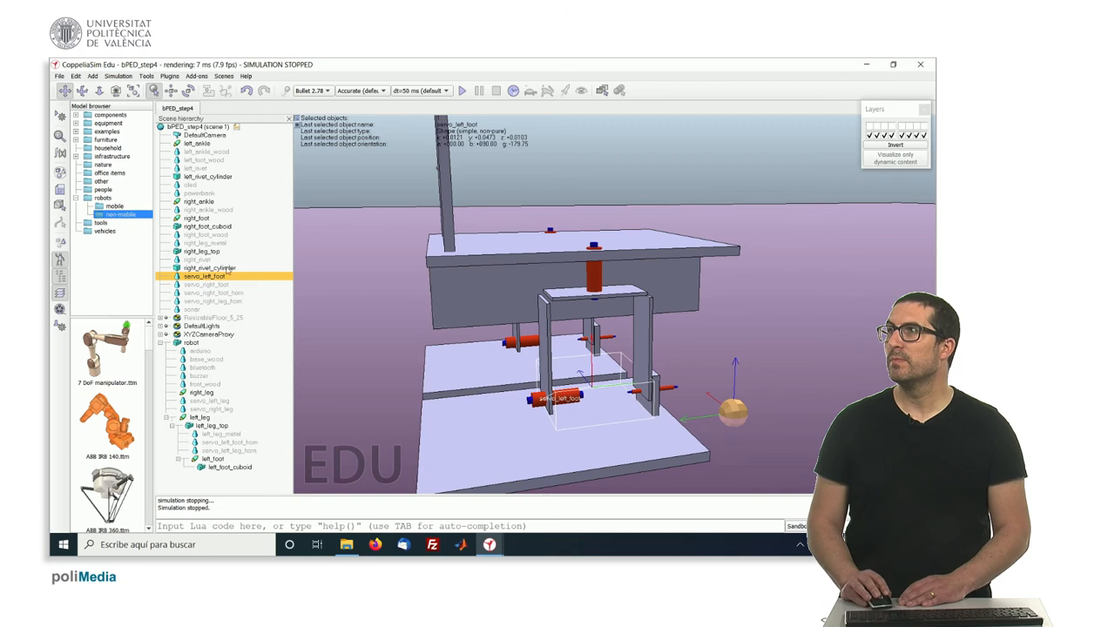
left_click(213, 434)
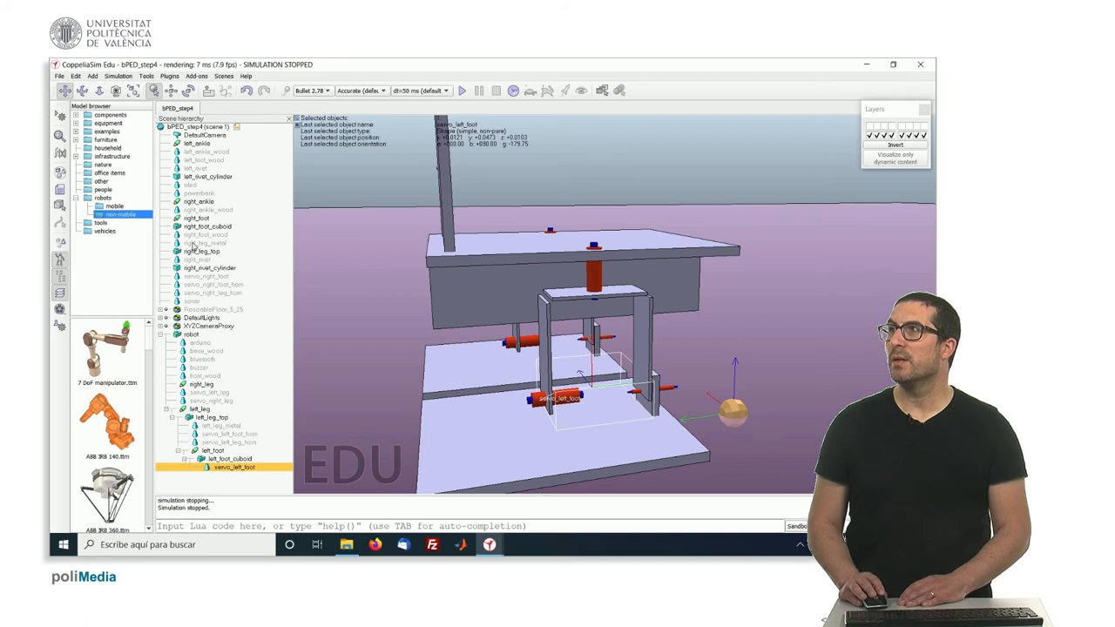
left_click(205, 242)
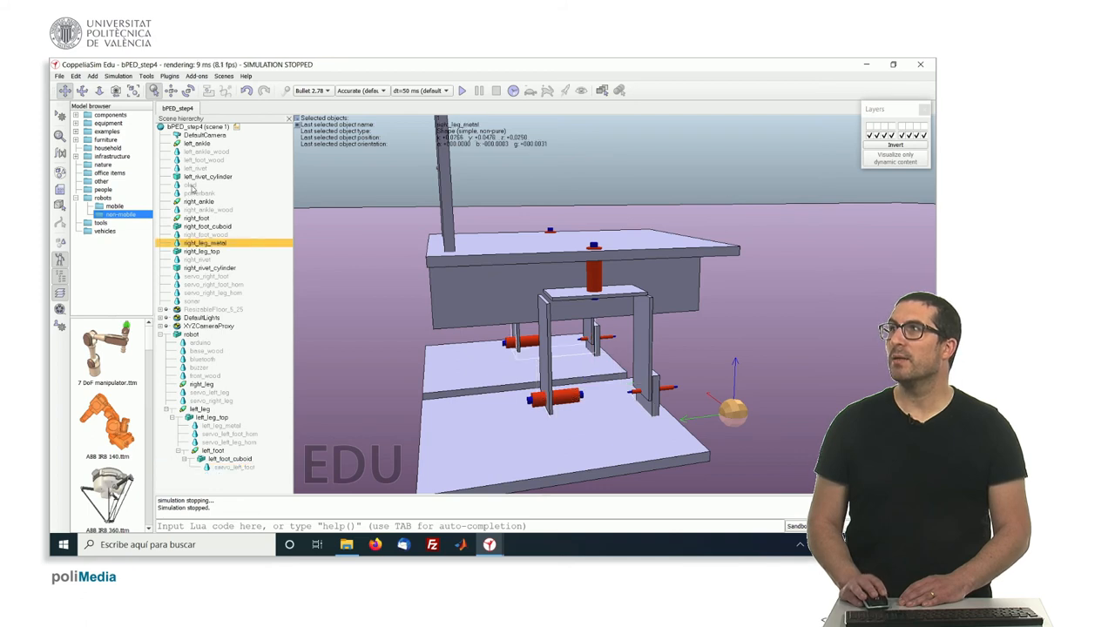
left_click(208, 152)
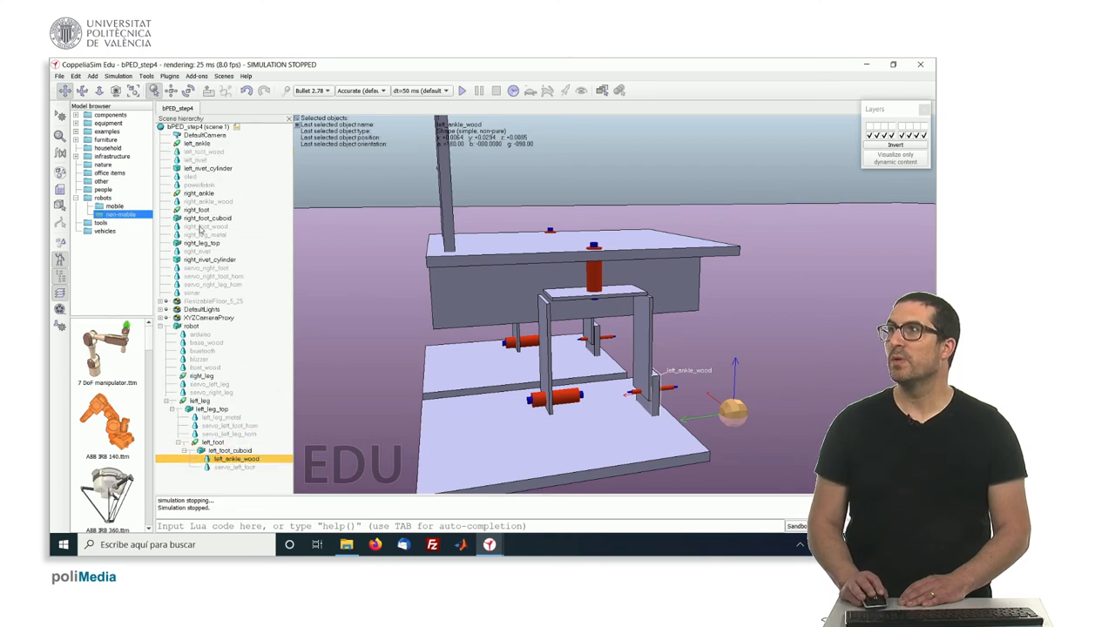
left_click(204, 151)
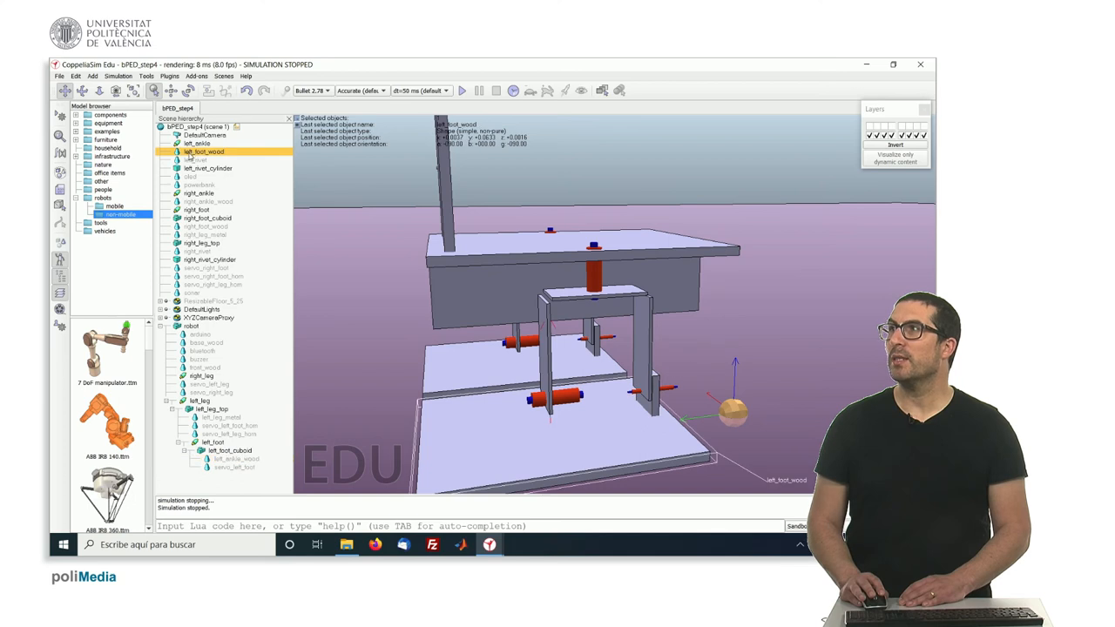
left_click(230, 449)
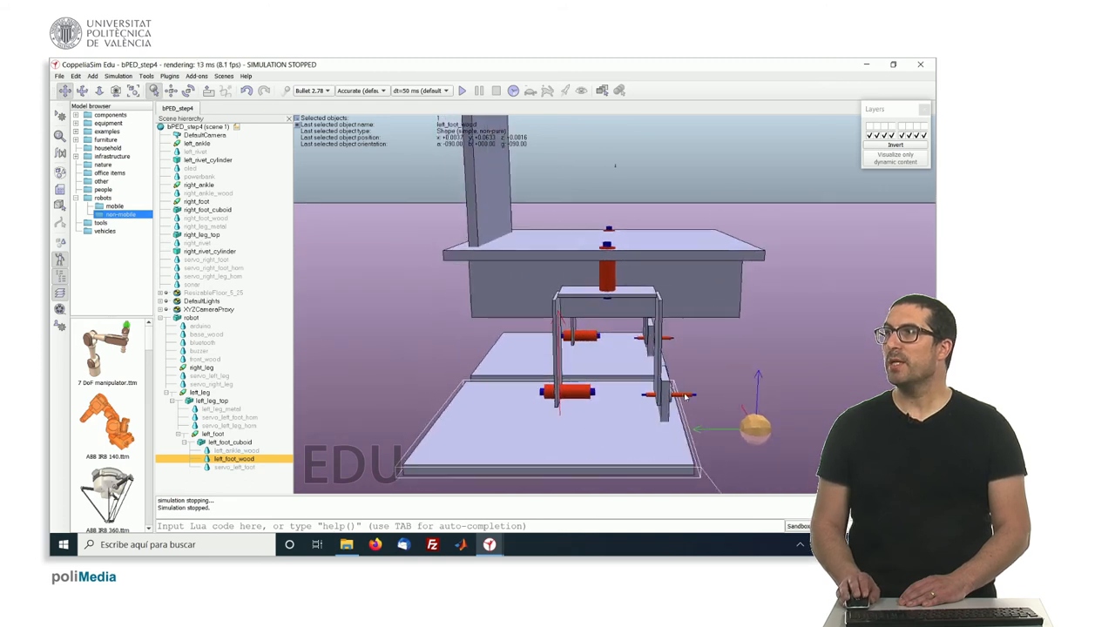
- Place left_rivet_cylinder under the left_knee joint after zooming into the knee area
left_click(196, 143)
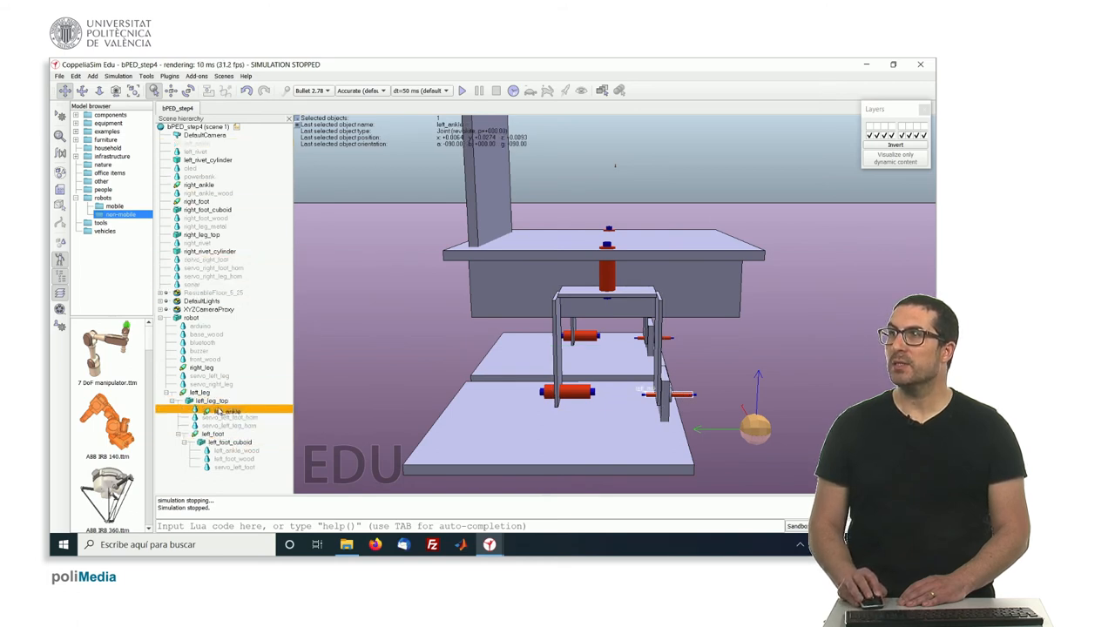
left_click(223, 400)
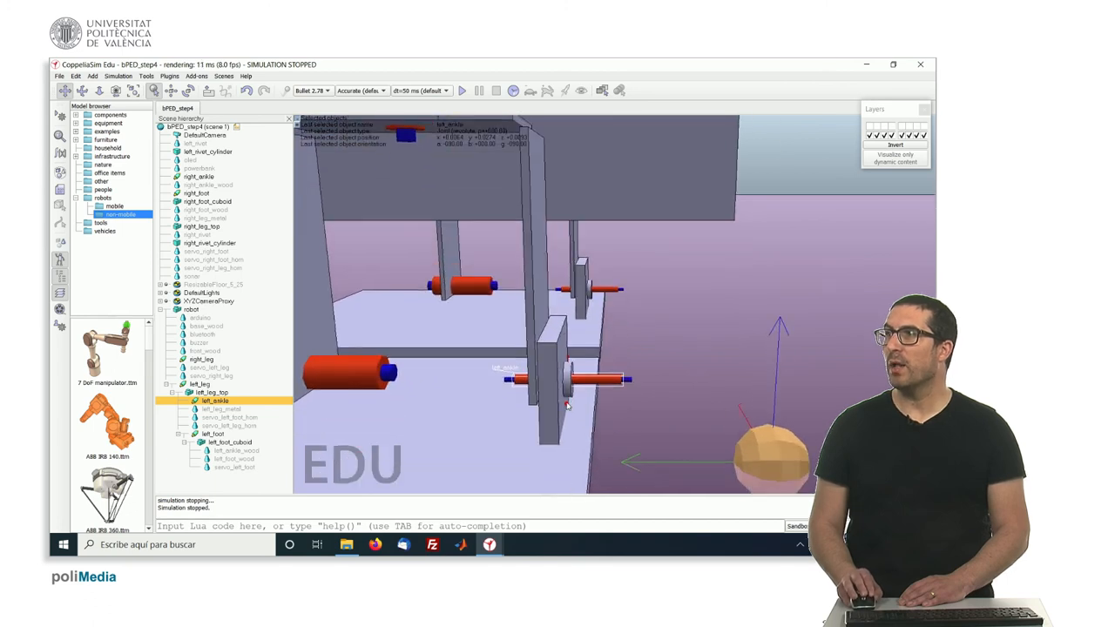
left_click(208, 149)
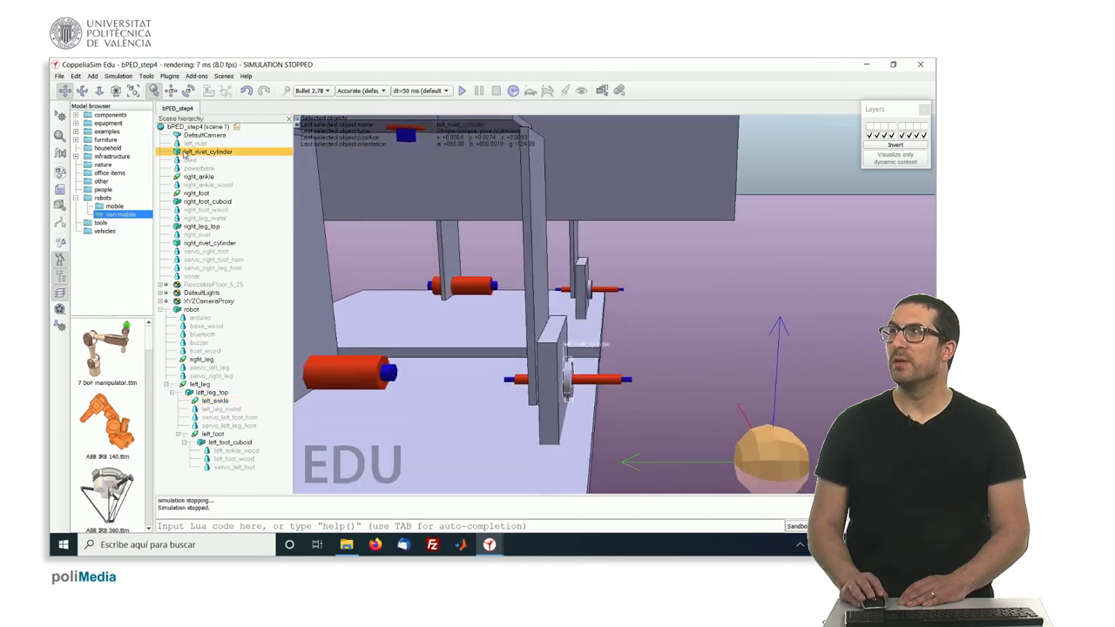
left_click(205, 393)
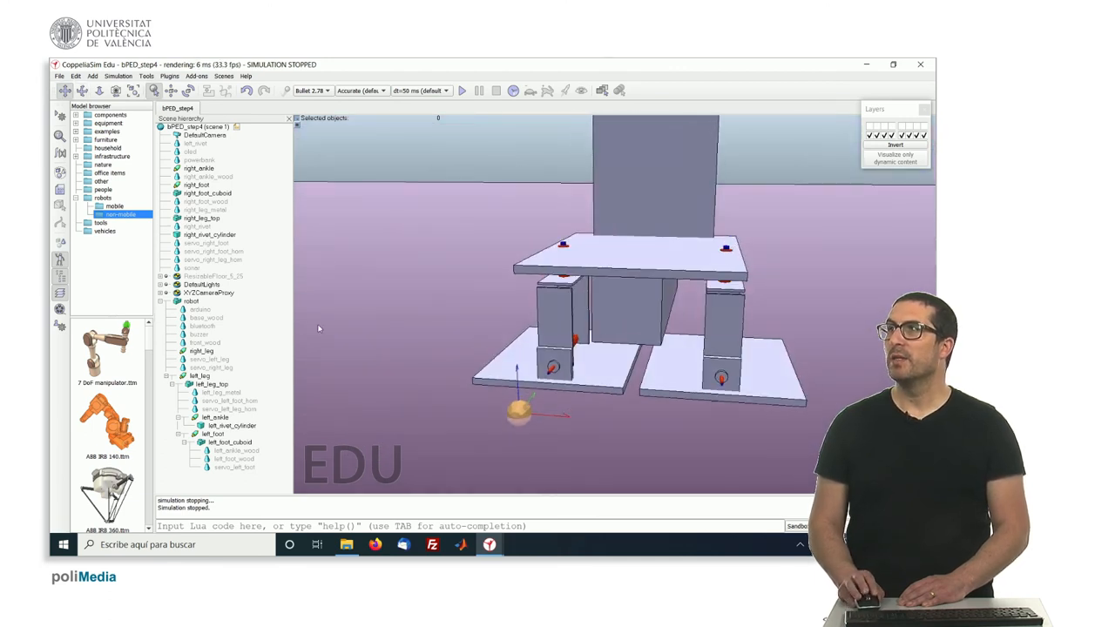
- Attach the left_foot assembly under the left knee chain and review the tree from the robot root
left_click(192, 268)
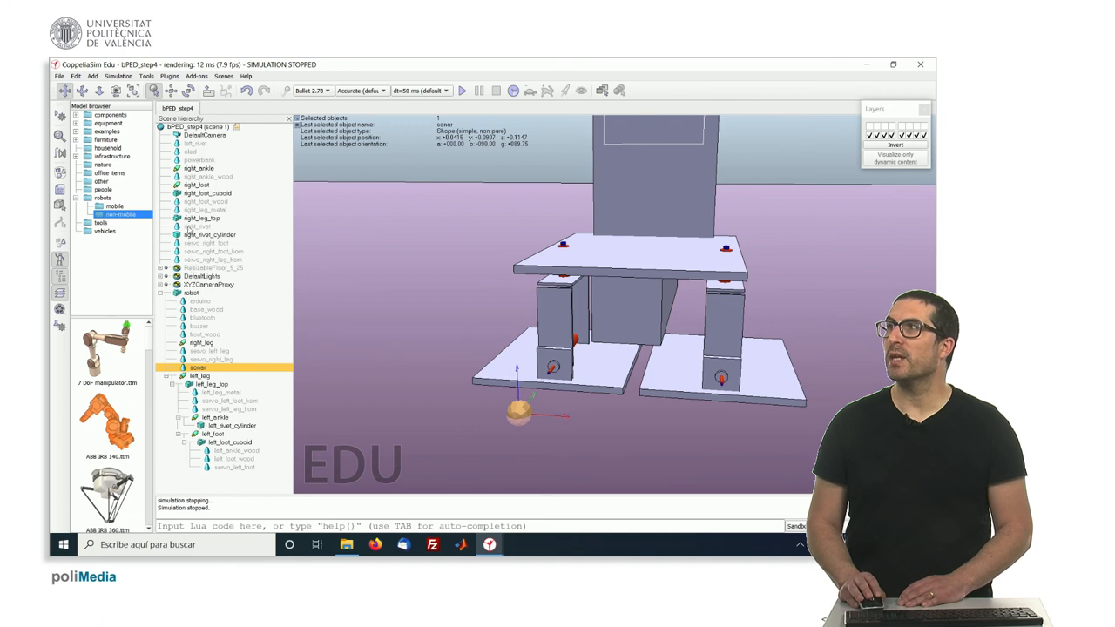
left_click(199, 143)
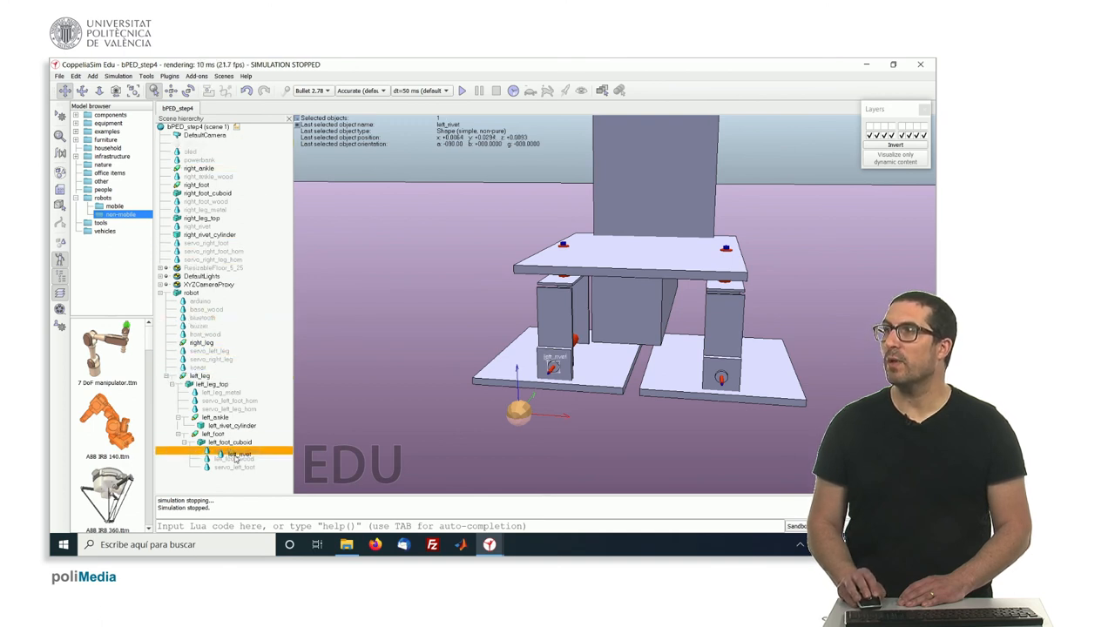
left_click(236, 425)
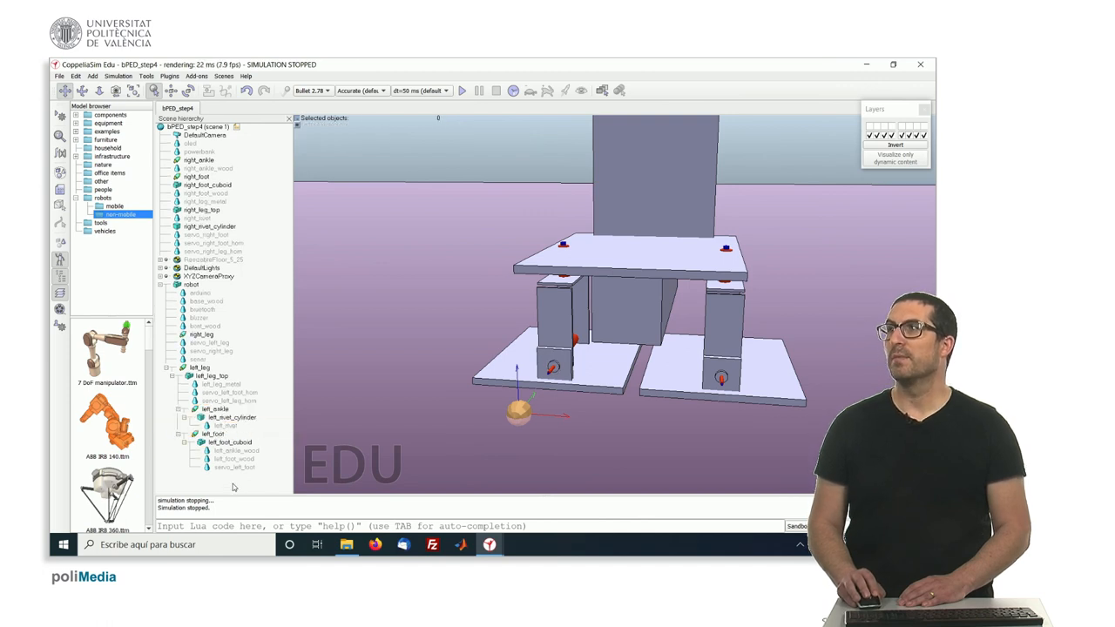
left_click(190, 142)
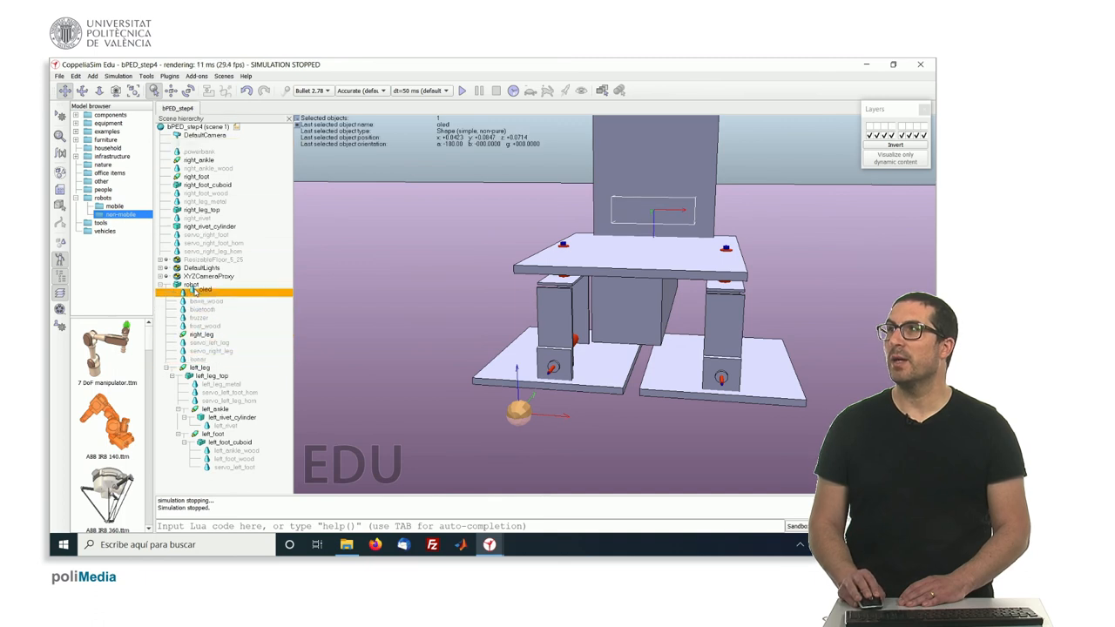
left_click(199, 143)
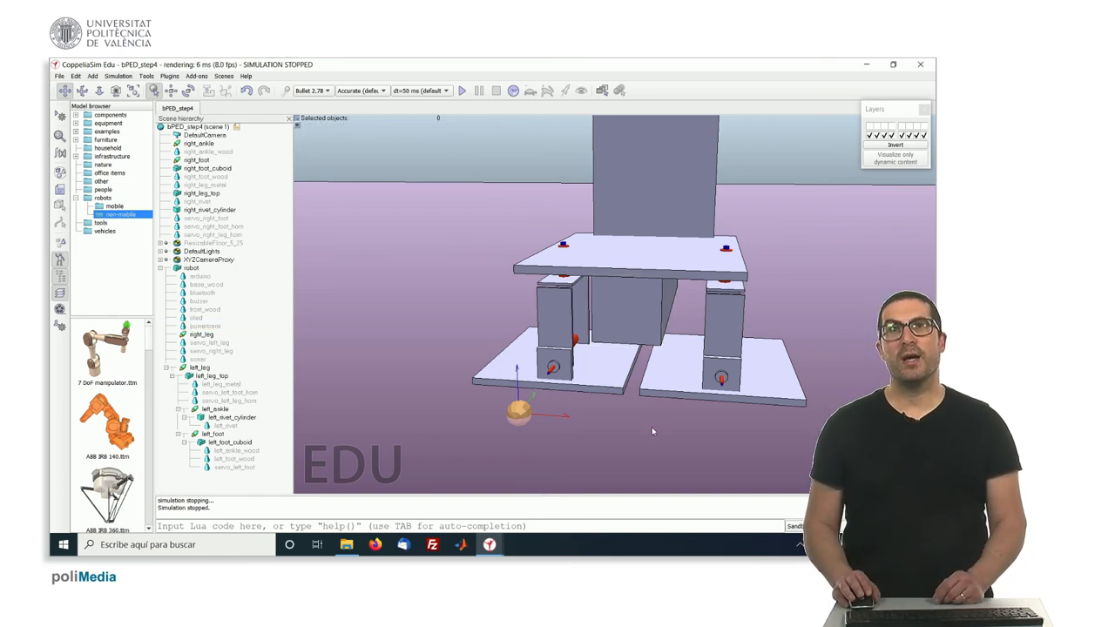
mouse_move(671, 366)
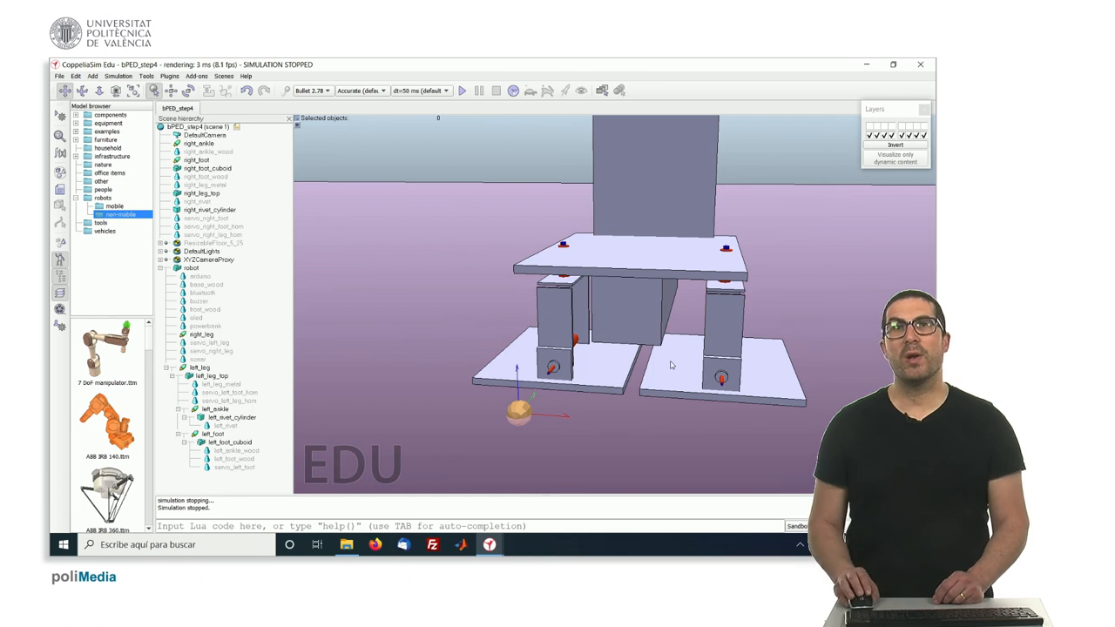